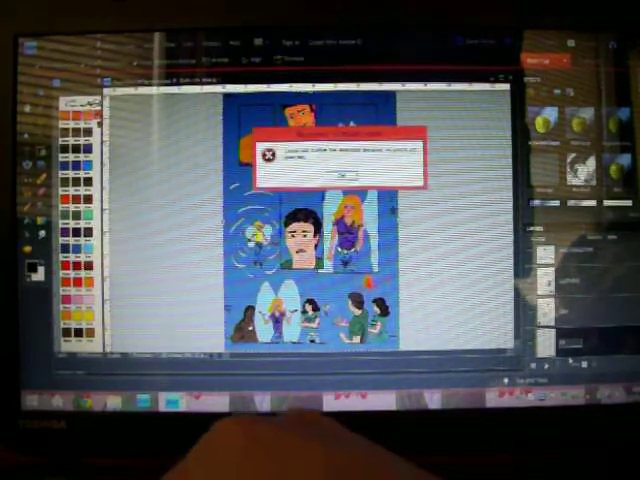
Dismiss the Photoshop error dialog and return to the comic page.
{"action": "left_click", "coordinate": [342, 172]}
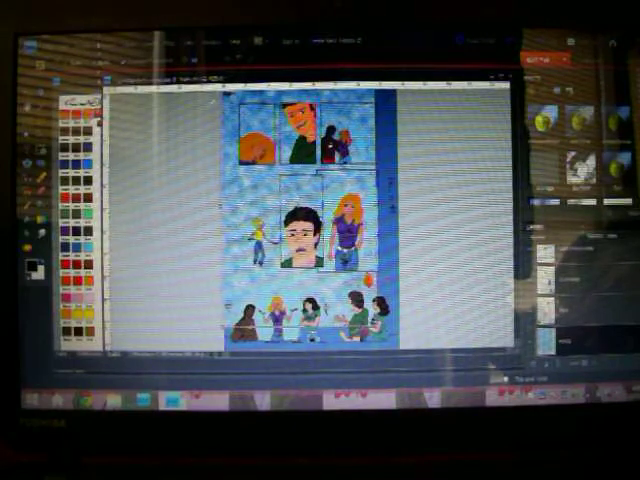
Bring up the Edit menu to reach Paste Special for the ice texture.
{"action": "left_click", "coordinate": [178, 42]}
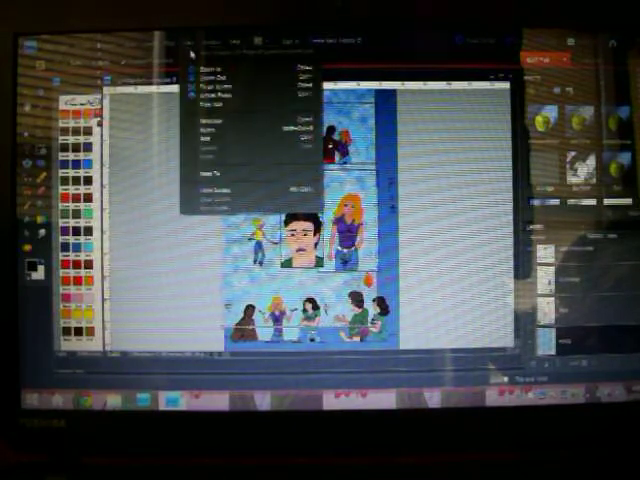